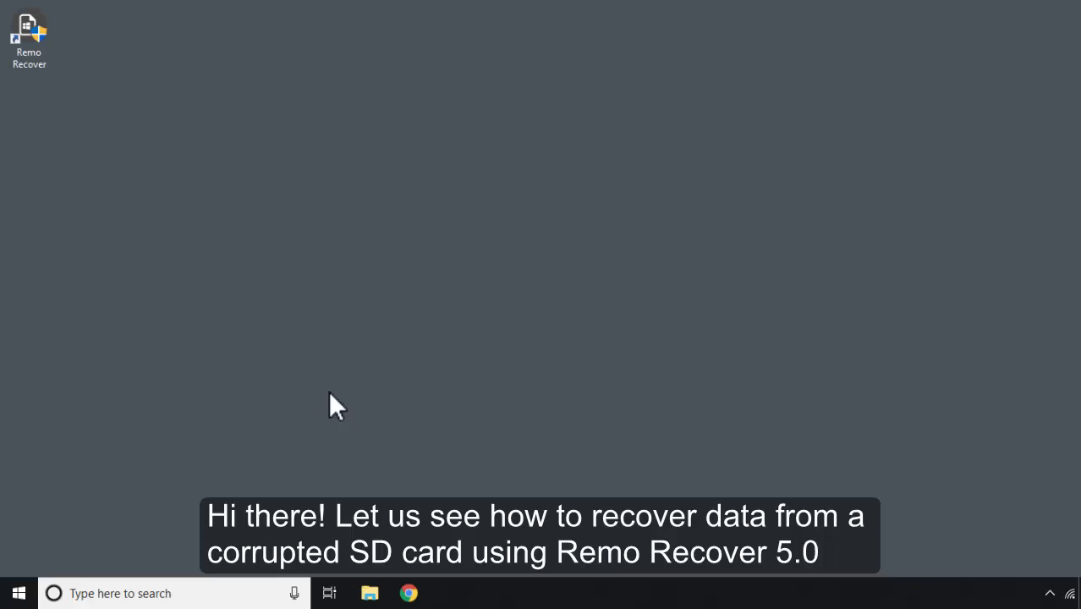
{"action": "mouse_move", "coordinate": [431, 465]}
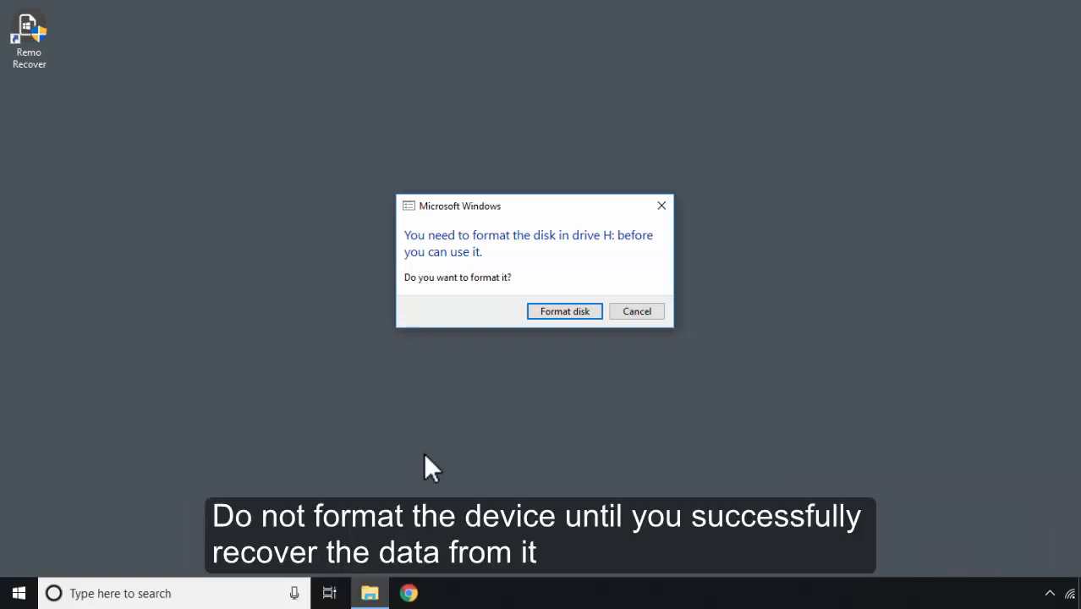
{"action": "mouse_move", "coordinate": [635, 311]}
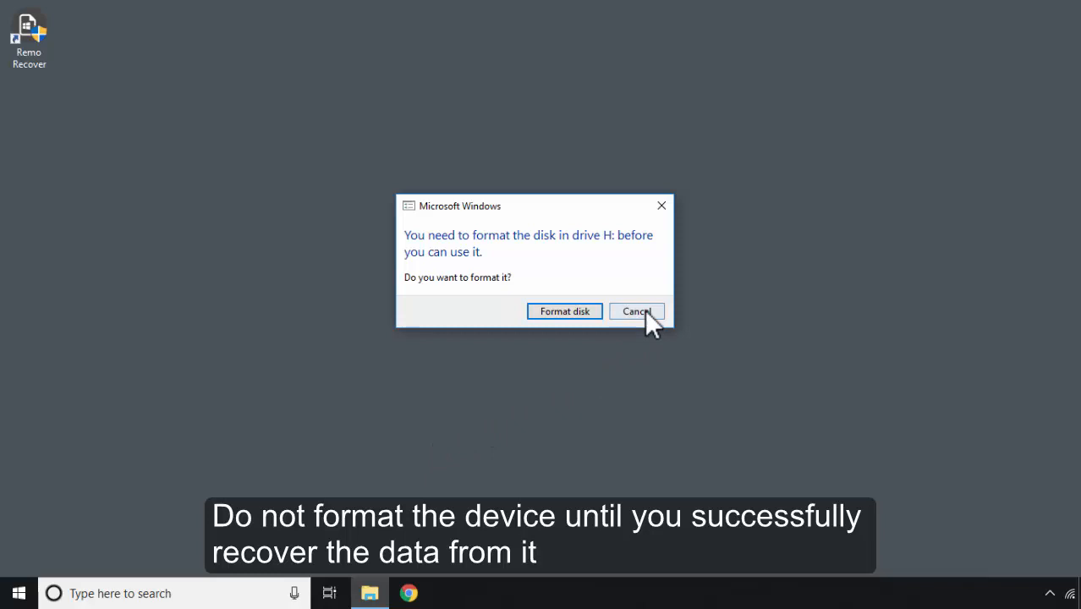
- Decline formatting drive H: and launch Remo Recover from the desktop shortcut
{"action": "left_click", "coordinate": [636, 311]}
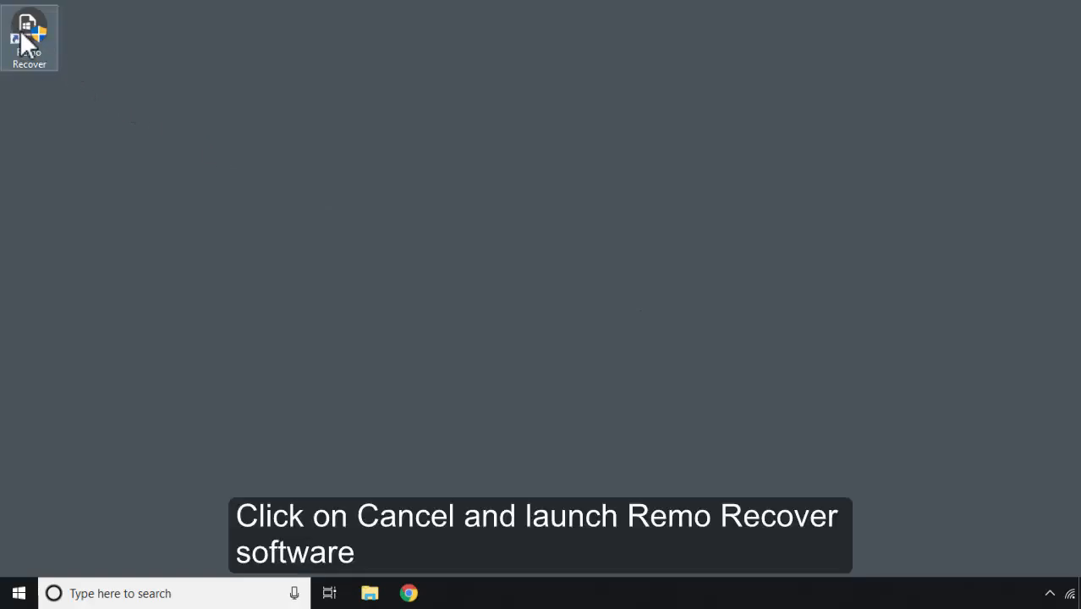
{"action": "double_click", "coordinate": [29, 38]}
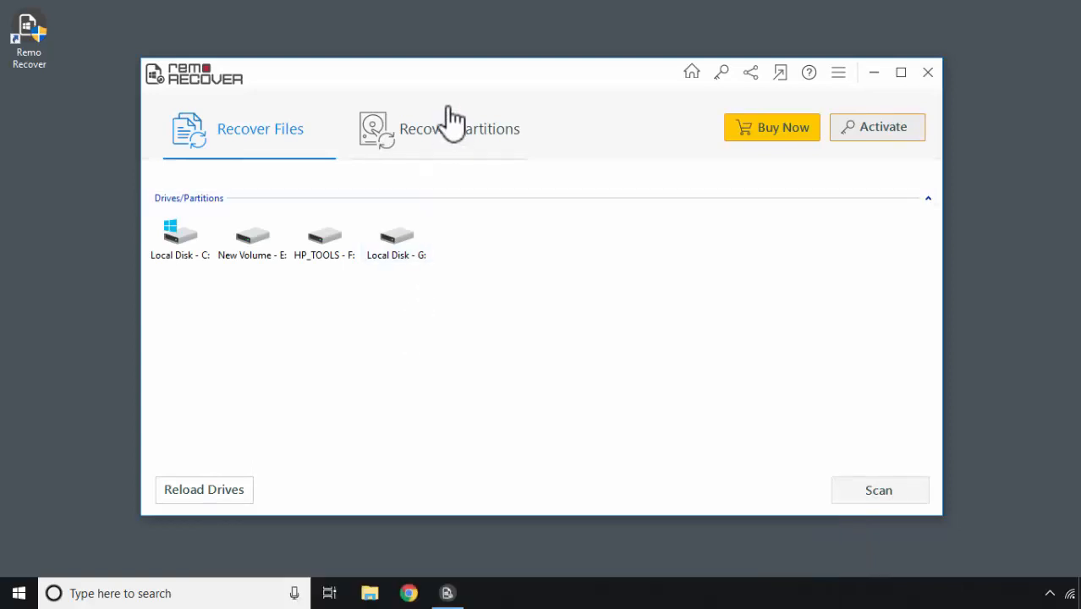
- Scan the 14.92 GB Disk - 1 using Recover Partitions mode
{"action": "left_click", "coordinate": [437, 128]}
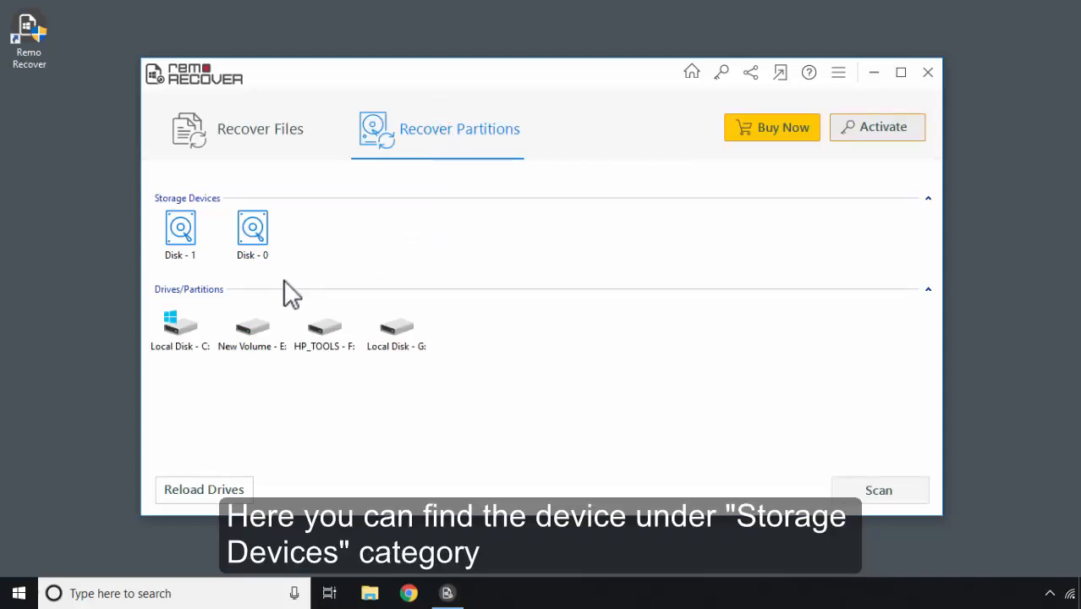
{"action": "left_click", "coordinate": [179, 232]}
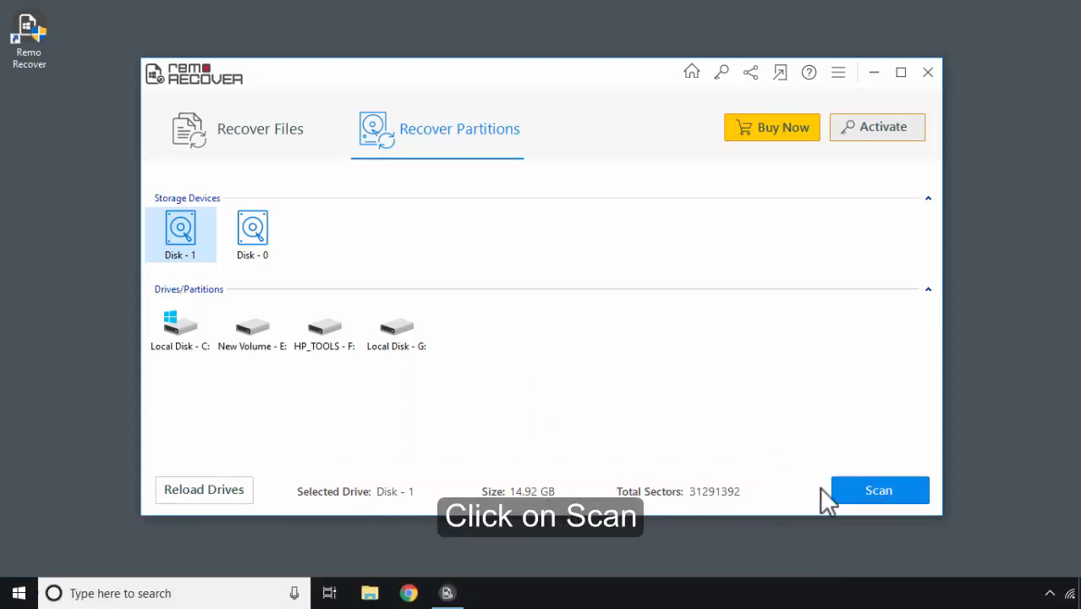
{"action": "left_click", "coordinate": [878, 490]}
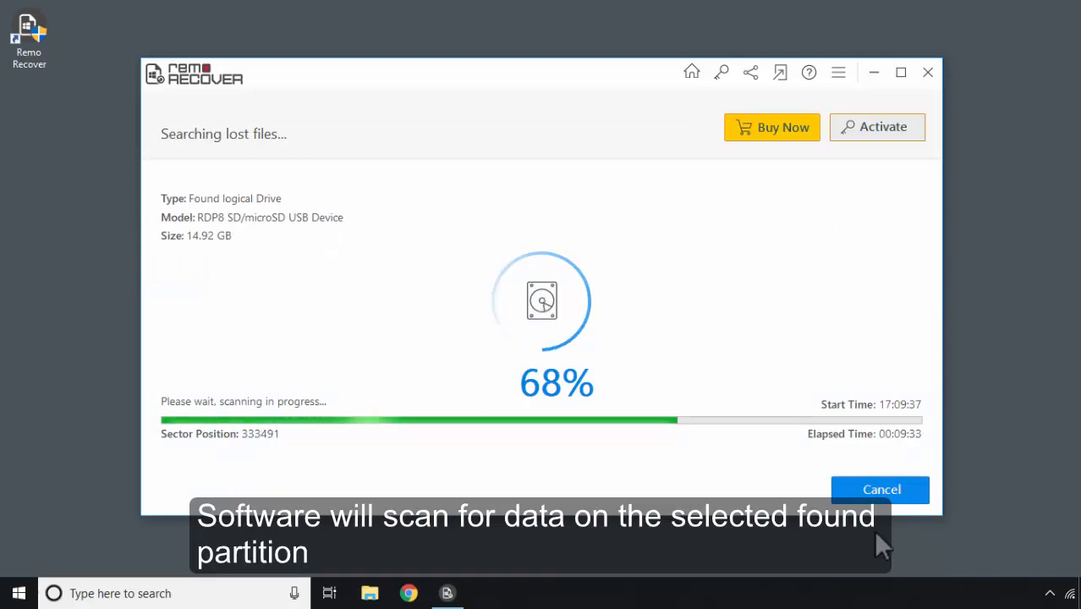
{"action": "mouse_move", "coordinate": [879, 499]}
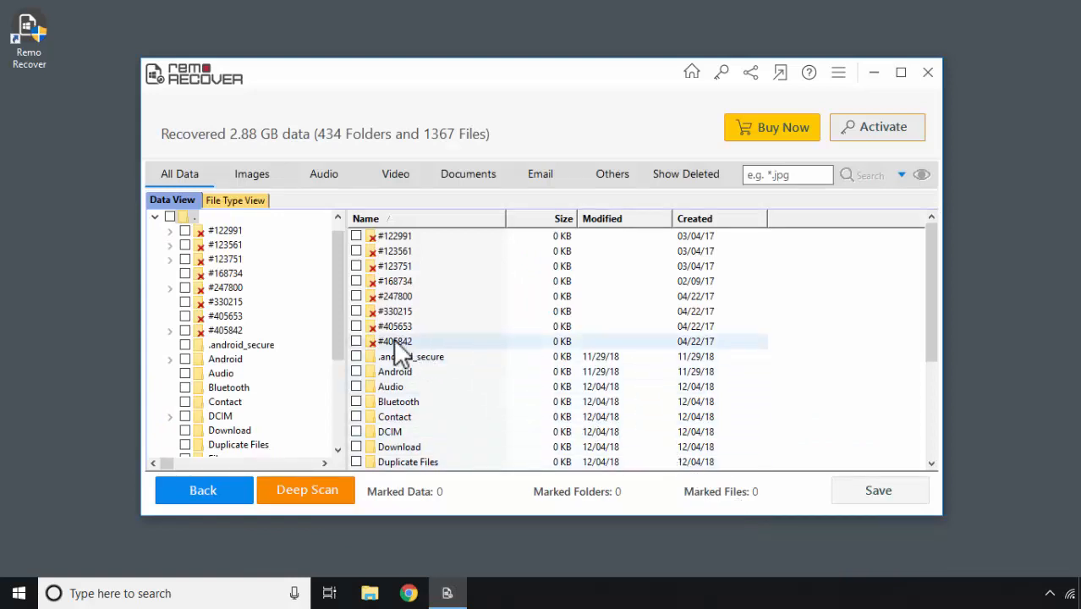
- Open DCIM > Camera and preview the recovered photo 129574427.jpg, then close the viewer
{"action": "left_click", "coordinate": [220, 415]}
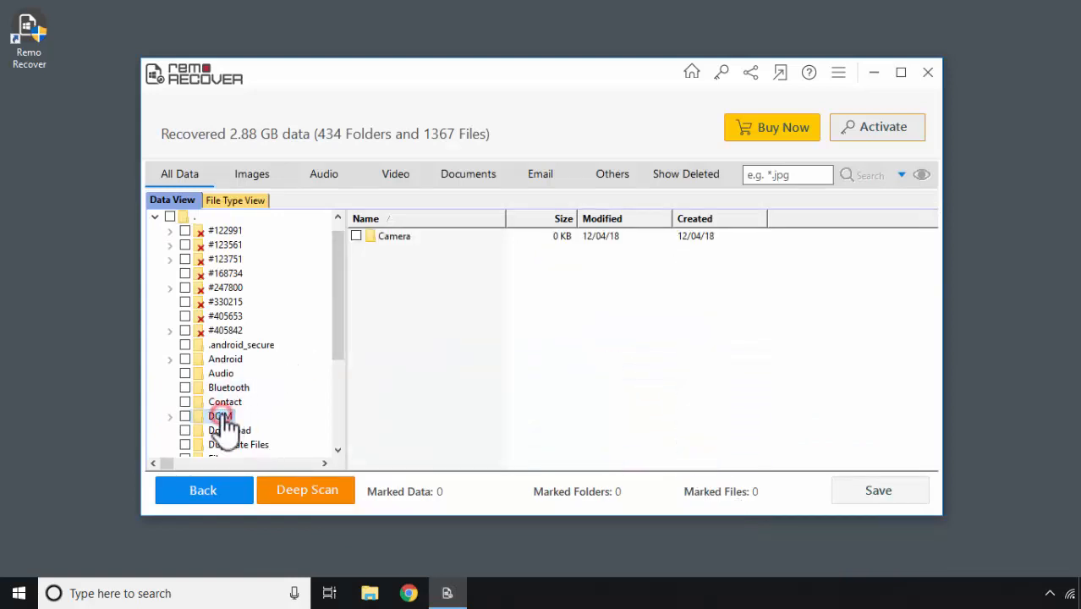
{"action": "left_click", "coordinate": [220, 415]}
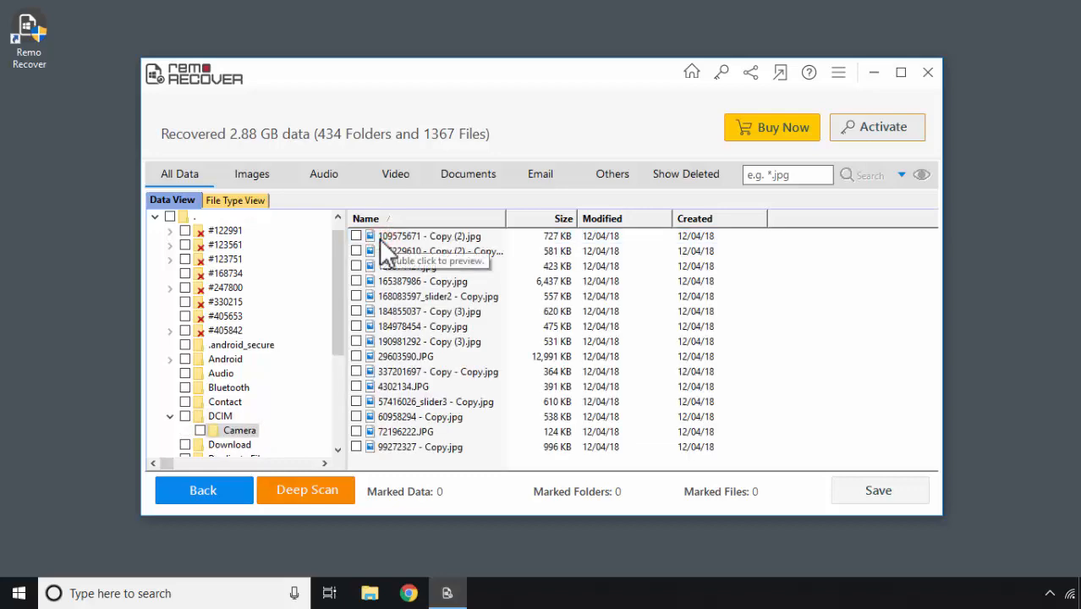
{"action": "double_click", "coordinate": [407, 266]}
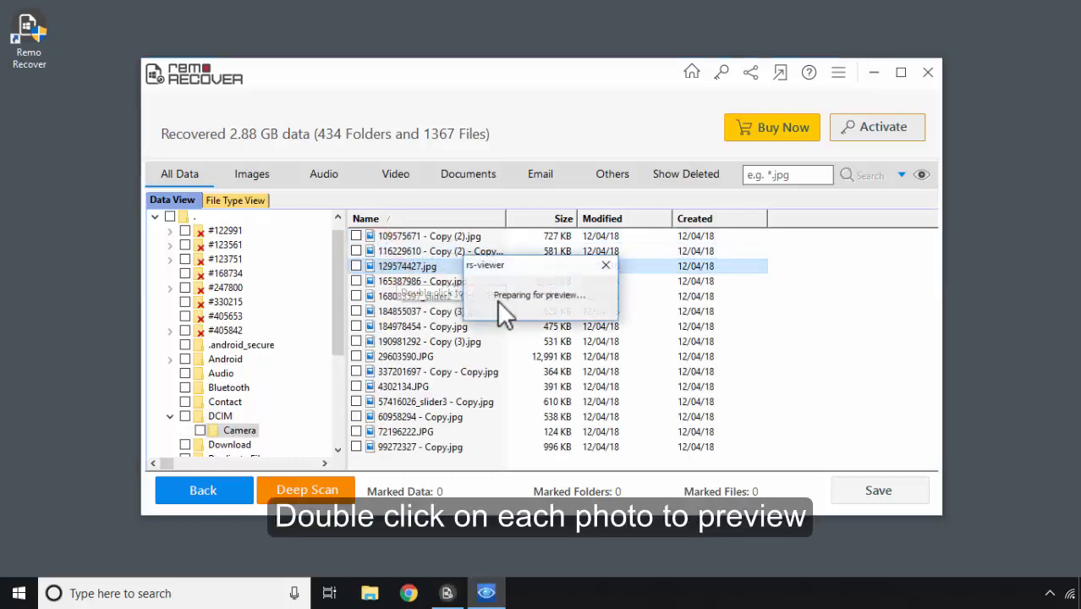
{"action": "double_click", "coordinate": [406, 265]}
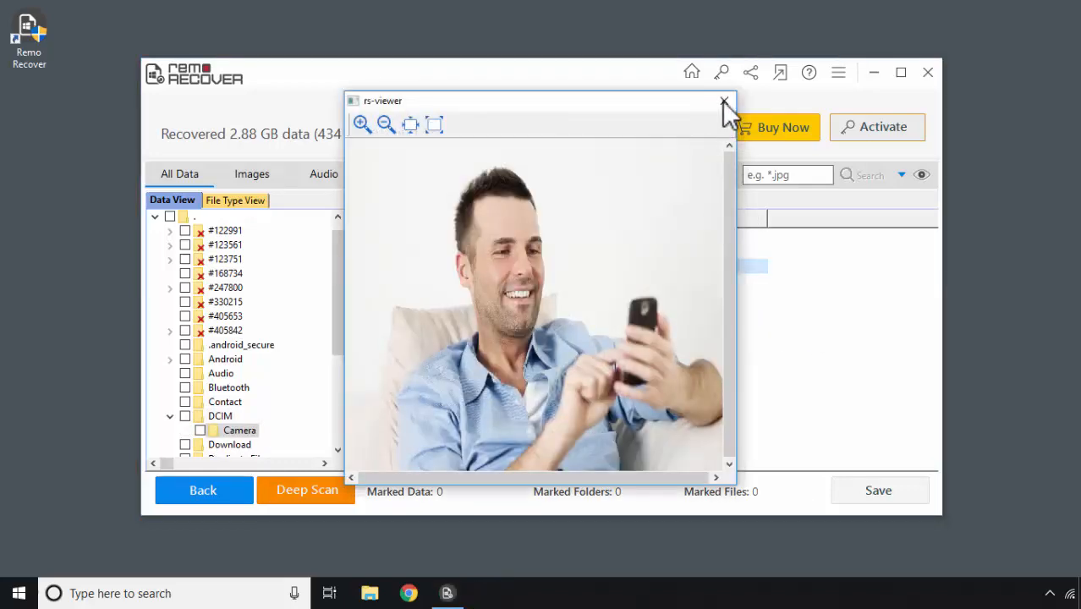
{"action": "left_click", "coordinate": [724, 102]}
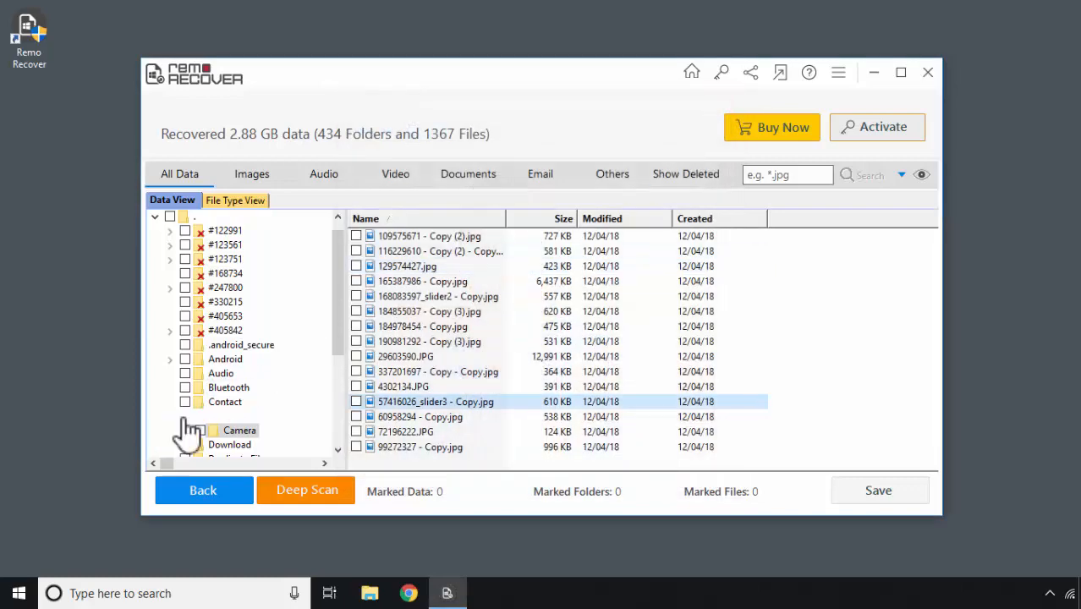
- Mark the DCIM folder's 15 photos (25.75 MB) and save a recovery session file to Desktop
{"action": "left_click", "coordinate": [185, 416]}
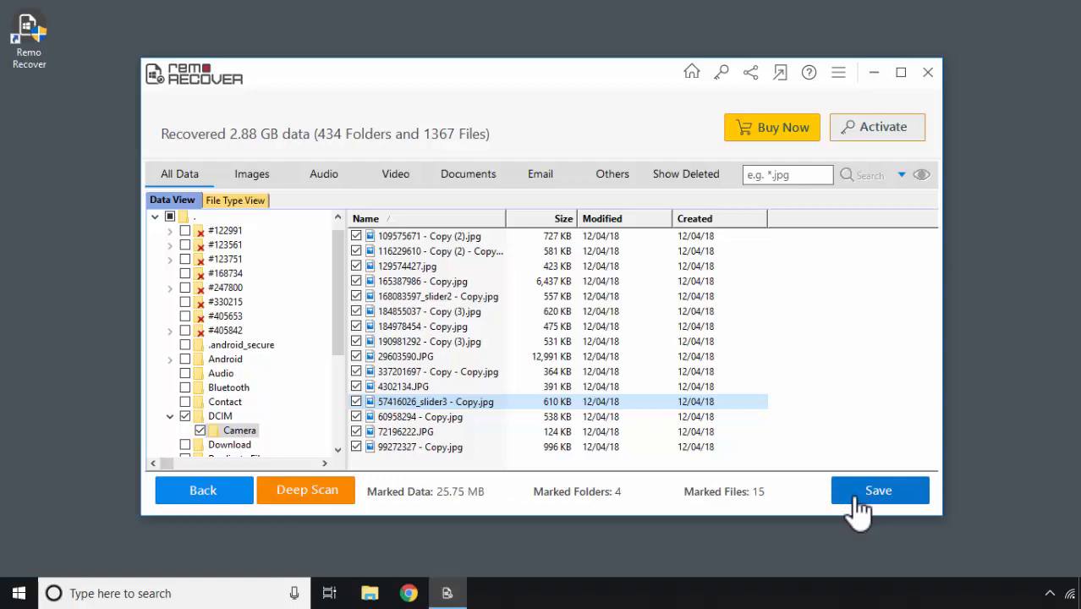
{"action": "left_click", "coordinate": [878, 490]}
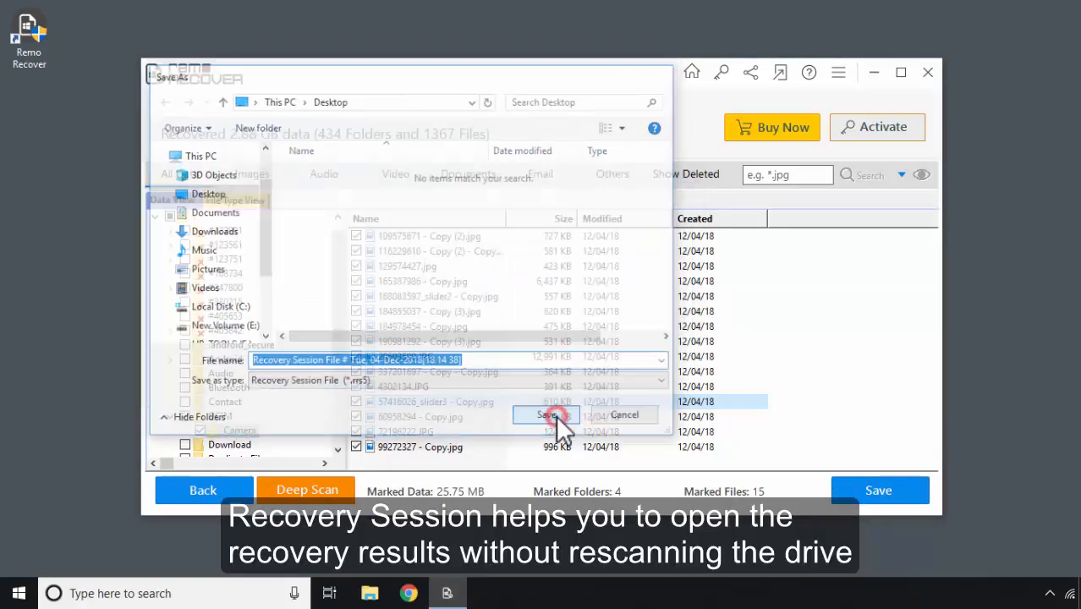
{"action": "left_click", "coordinate": [545, 414]}
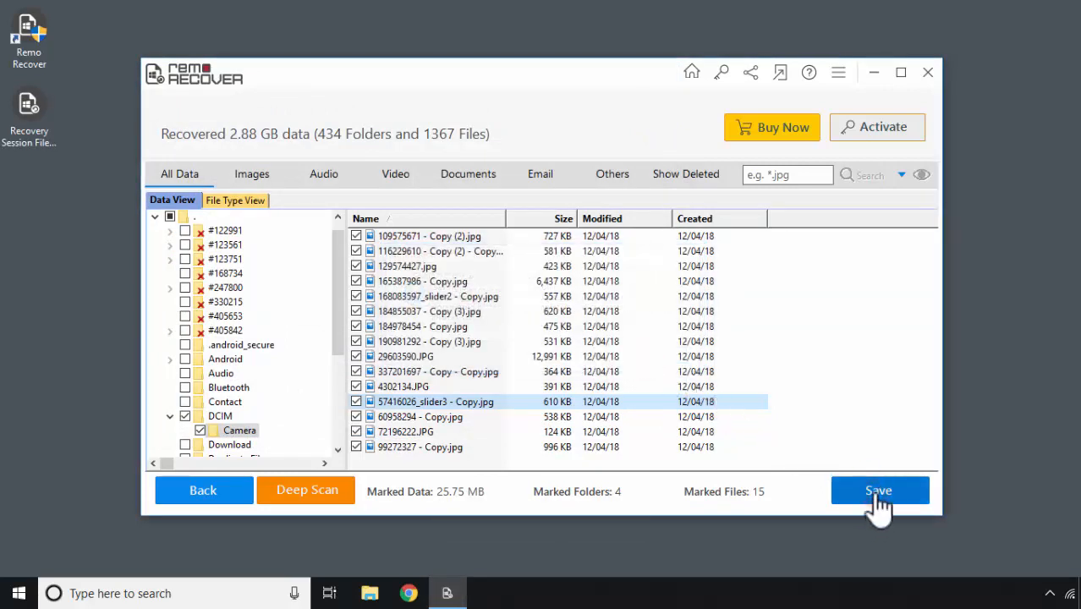
- Save the marked photos into a new 'Remo Recovered' folder on the Desktop
{"action": "left_click", "coordinate": [879, 490]}
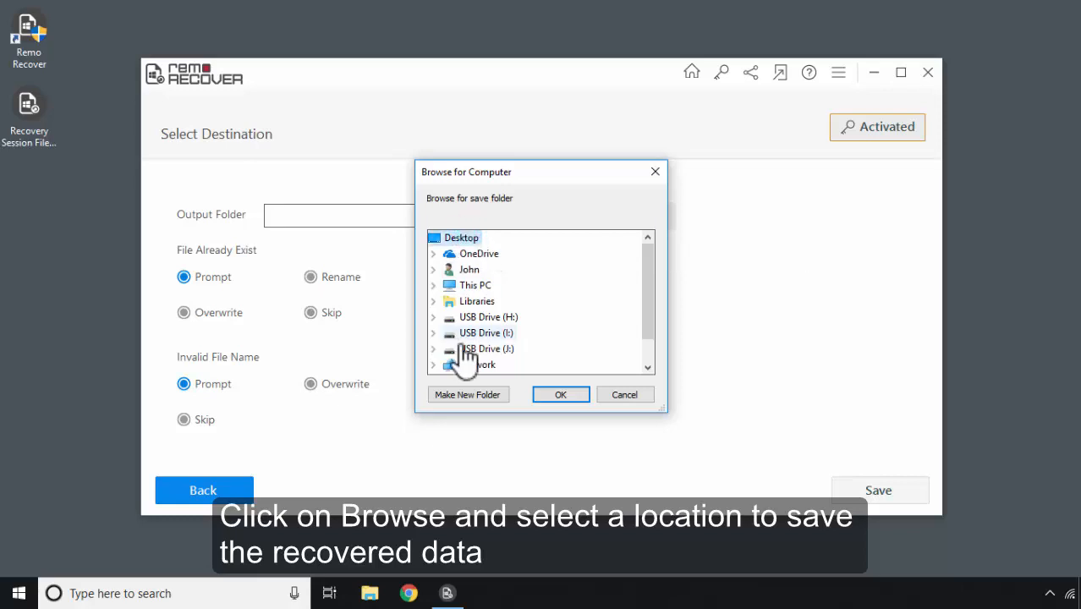
{"action": "left_click", "coordinate": [468, 394]}
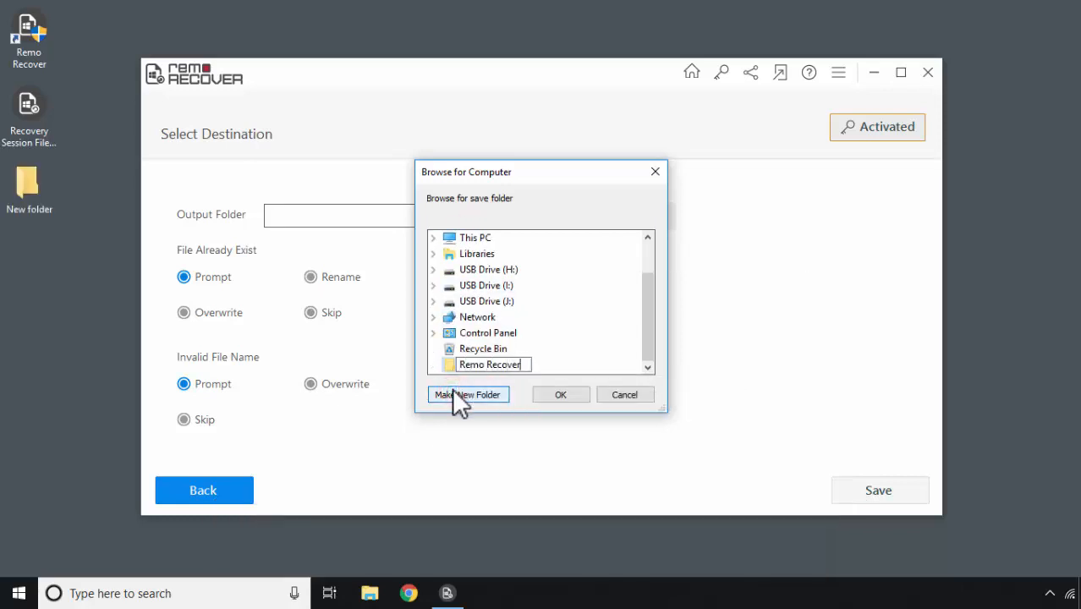
{"action": "left_click", "coordinate": [559, 394]}
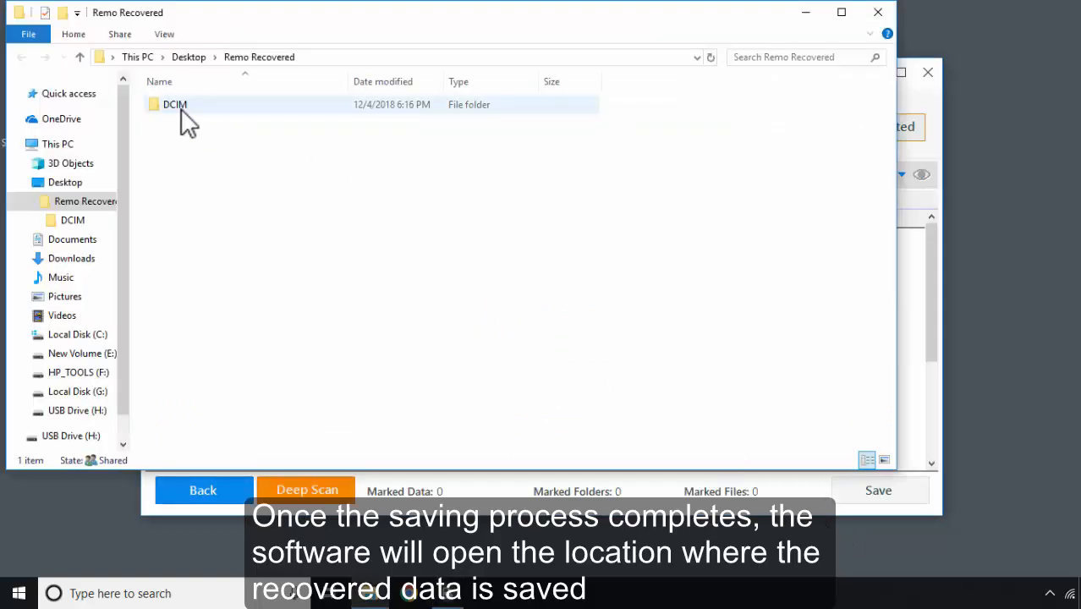
- Open the recovered DCIM folder in File Explorer to reach the Camera photos
{"action": "double_click", "coordinate": [174, 104]}
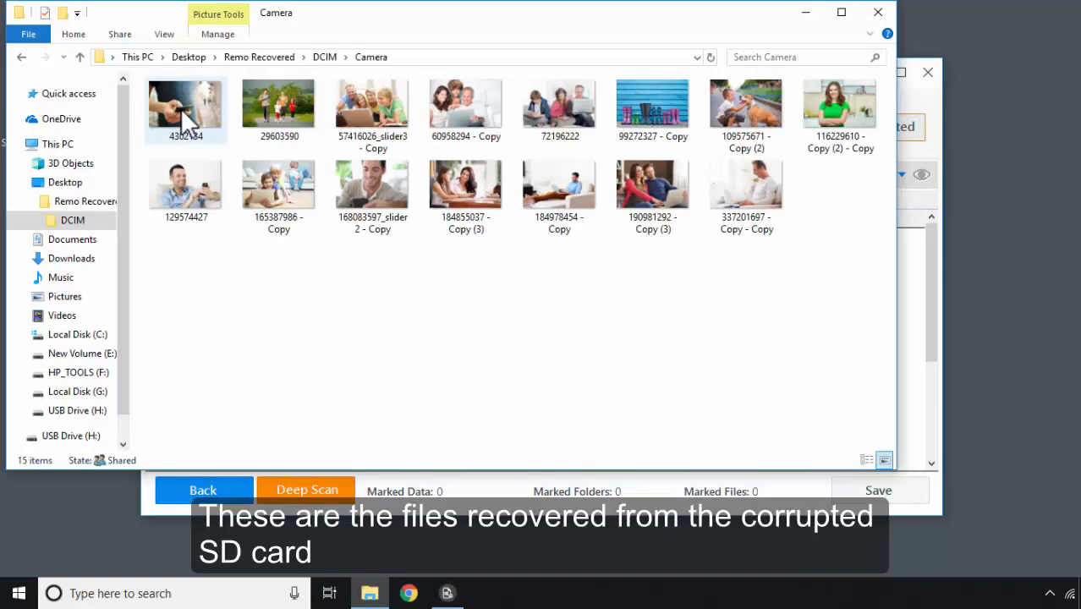